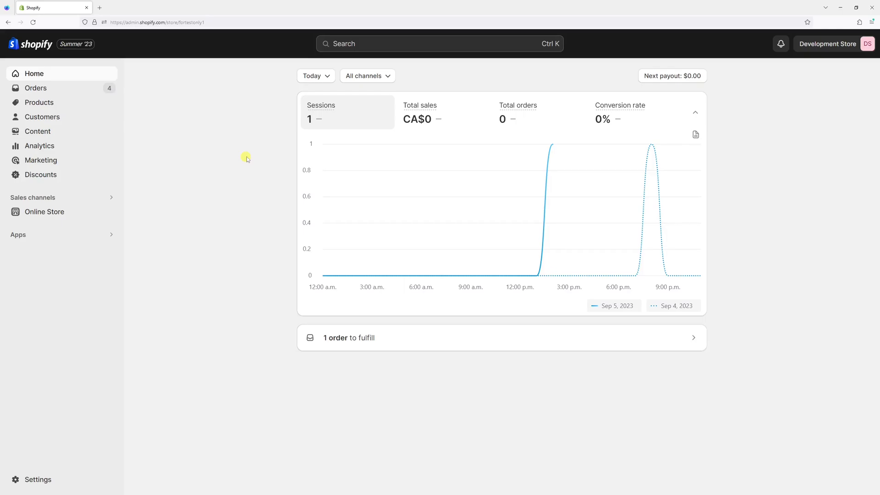
{"action": "mouse_move", "coordinate": [274, 176]}
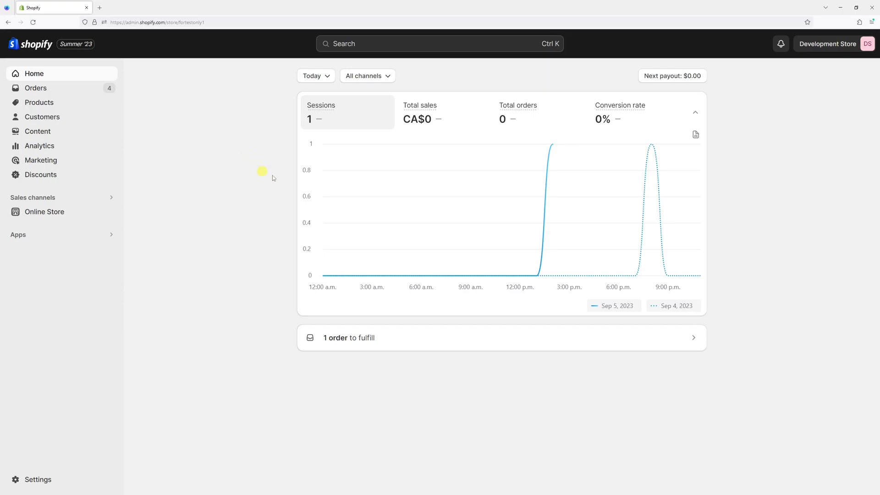
Go to the Products list from the store dashboard via the left sidebar
{"action": "left_click", "coordinate": [39, 103]}
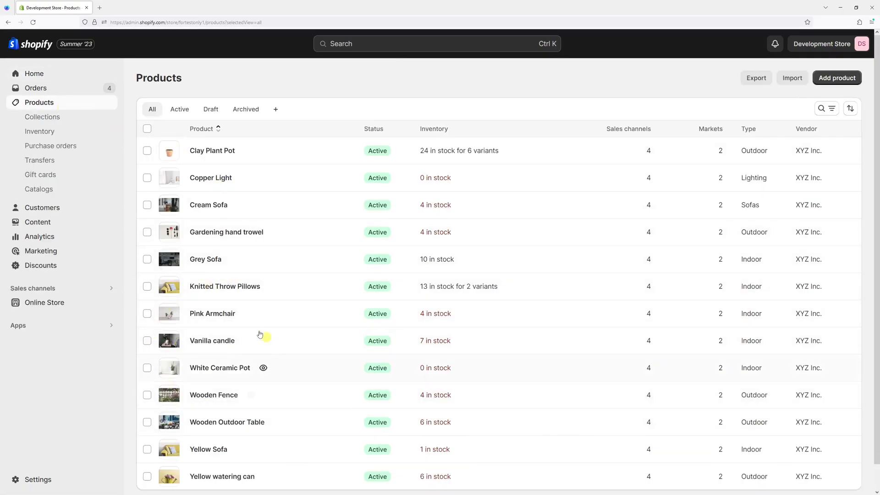
Show the Vanilla candle product's Toronto inventory quantity table (7 units in stock)
{"action": "left_click", "coordinate": [212, 340]}
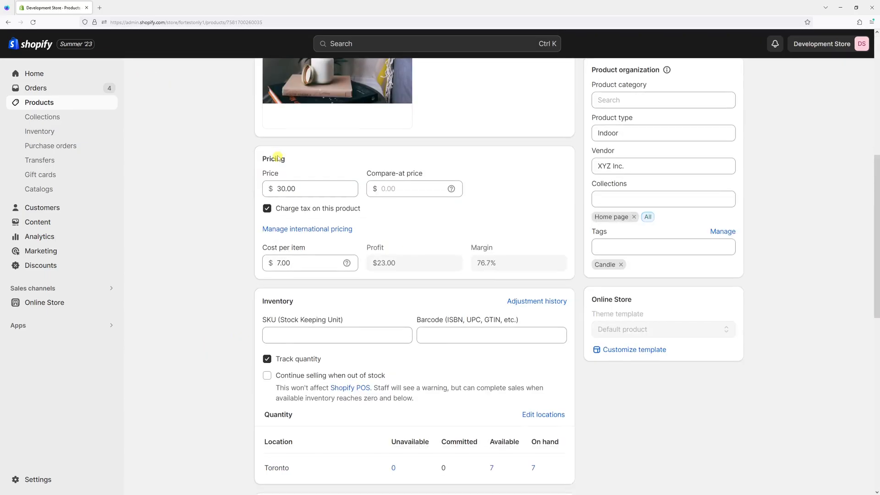
{"action": "scroll", "scroll_direction": "down", "scroll_amount": 3}
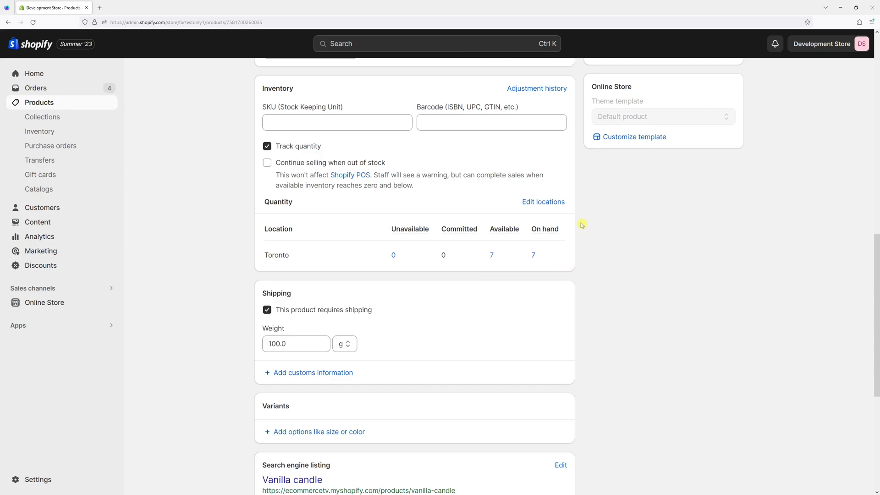
{"action": "mouse_move", "coordinate": [487, 271]}
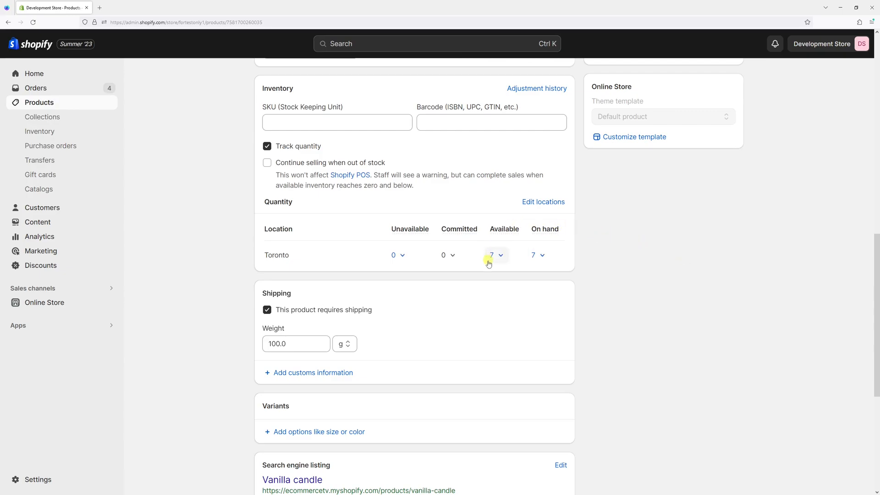
Move 2 Toronto Vanilla candle units from Available to Unavailable with reason Damaged, leaving 5 available
{"action": "left_click", "coordinate": [496, 255]}
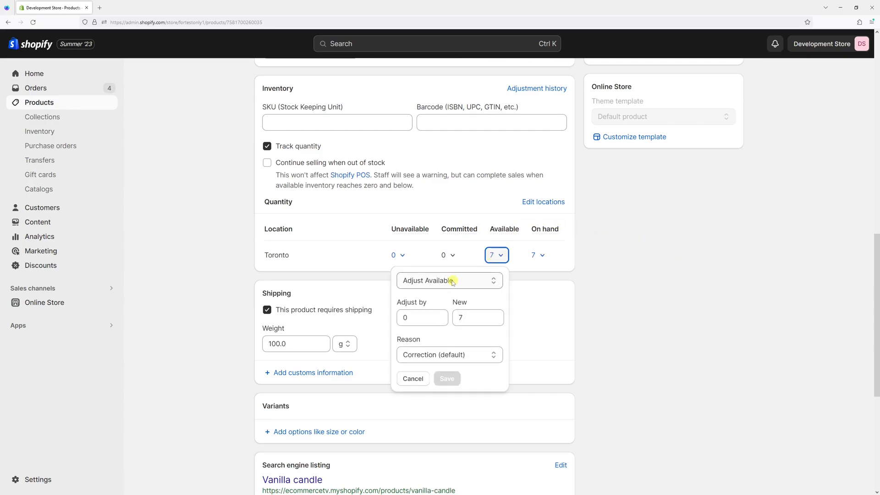
{"action": "left_click", "coordinate": [449, 281]}
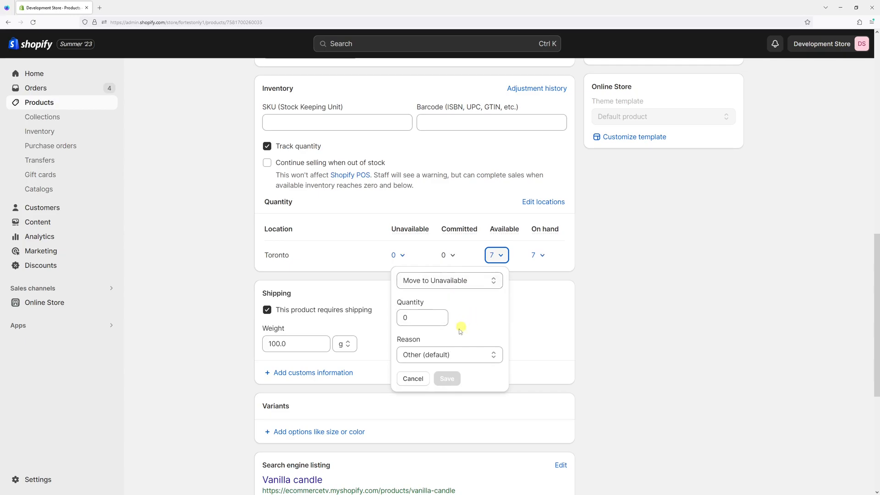
{"action": "left_click", "coordinate": [449, 355]}
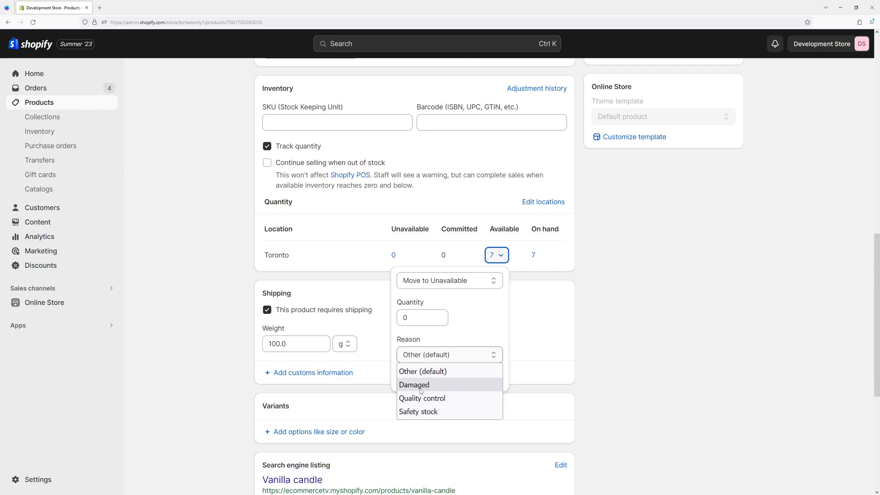
{"action": "left_click", "coordinate": [413, 384]}
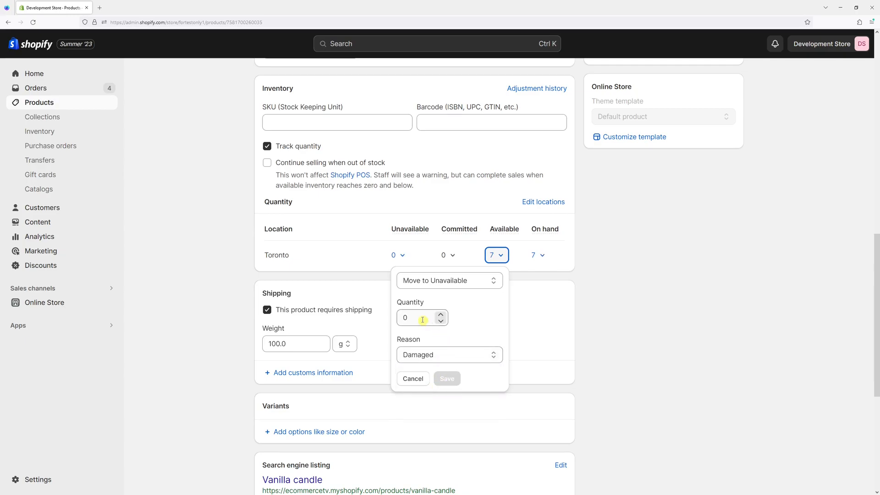
{"action": "left_click", "coordinate": [416, 317]}
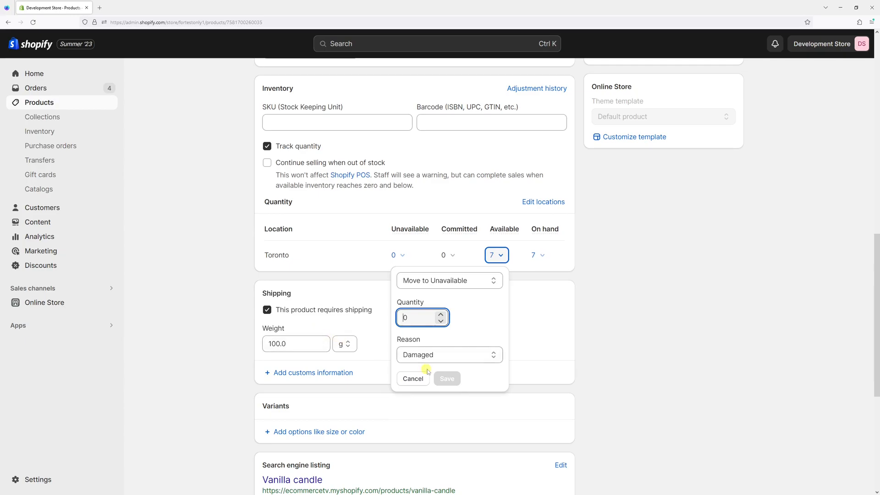
{"action": "type", "text": "2"}
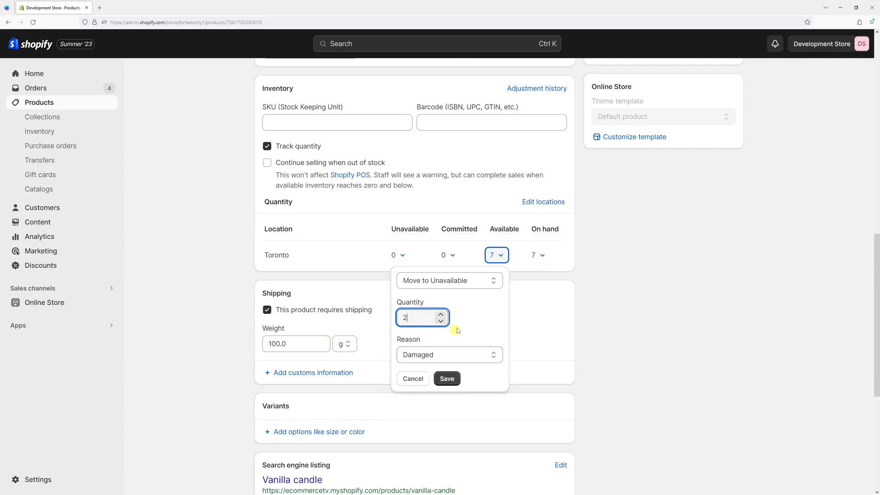
{"action": "left_click", "coordinate": [447, 379]}
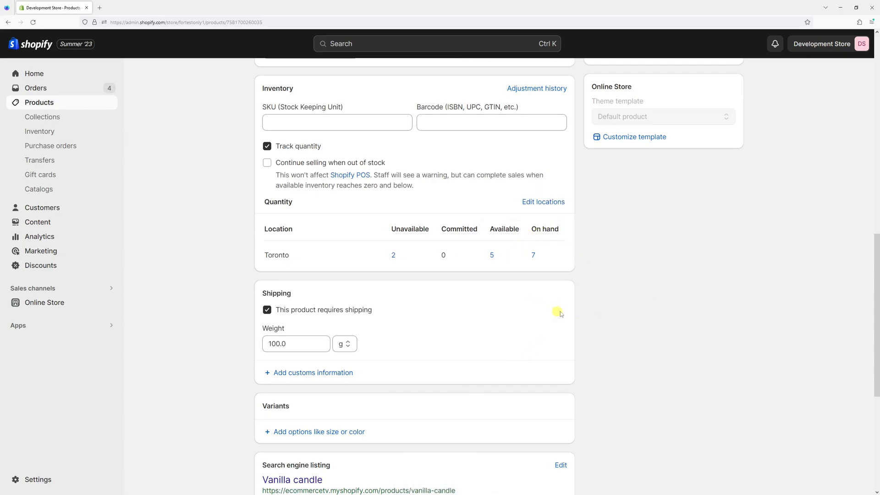
{"action": "mouse_move", "coordinate": [519, 211]}
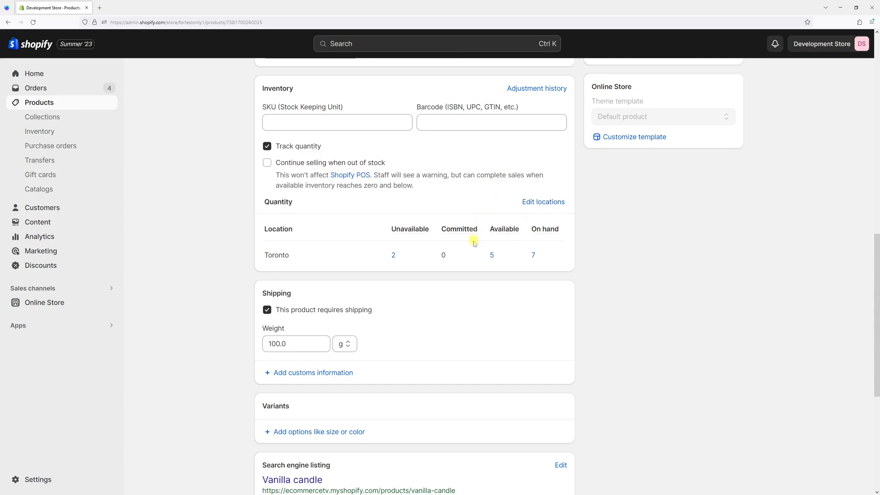
{"action": "mouse_move", "coordinate": [388, 227]}
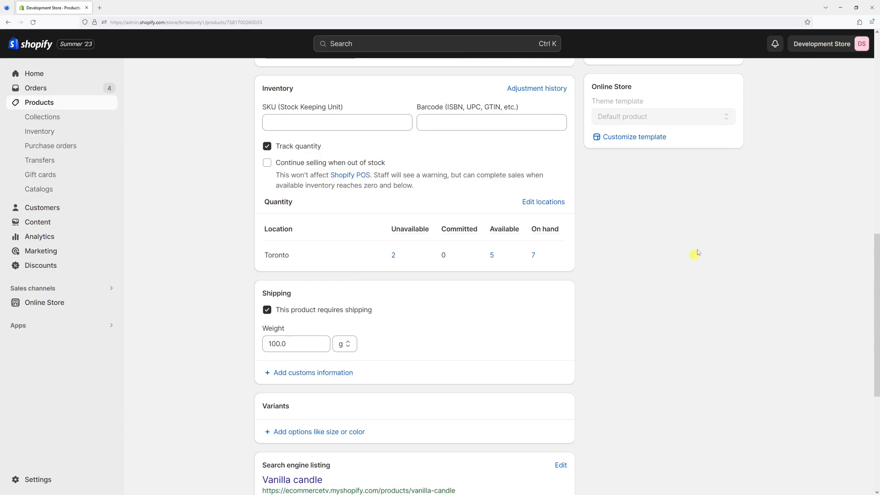
{"action": "mouse_move", "coordinate": [683, 259]}
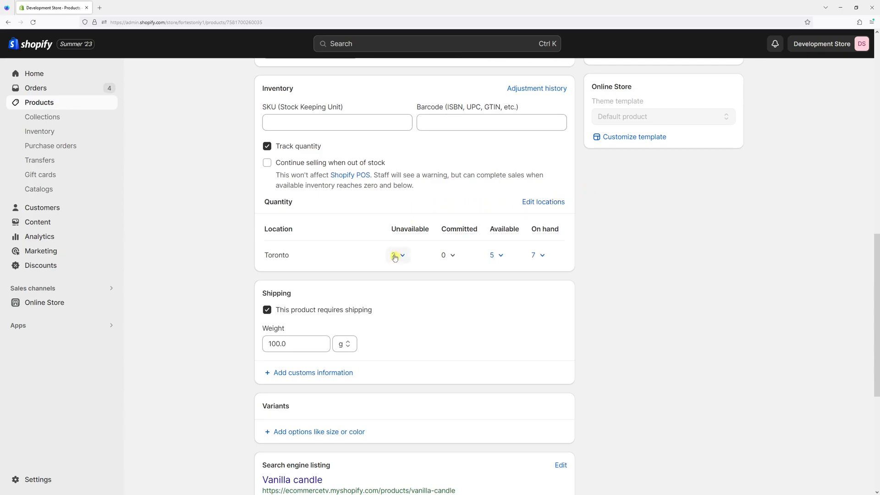
From Toronto's Unavailable breakdown, choose Delete from inventory for the damaged Vanilla candle units
{"action": "left_click", "coordinate": [397, 255]}
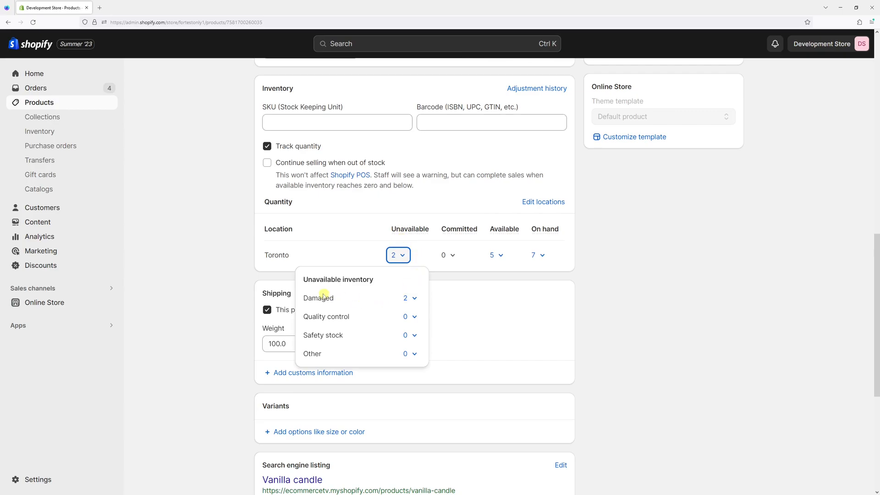
{"action": "left_click", "coordinate": [411, 298]}
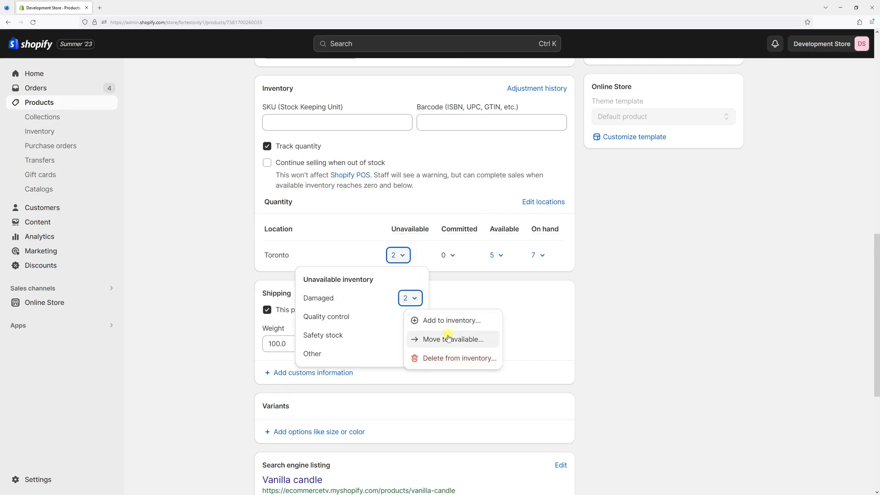
{"action": "left_click", "coordinate": [460, 358]}
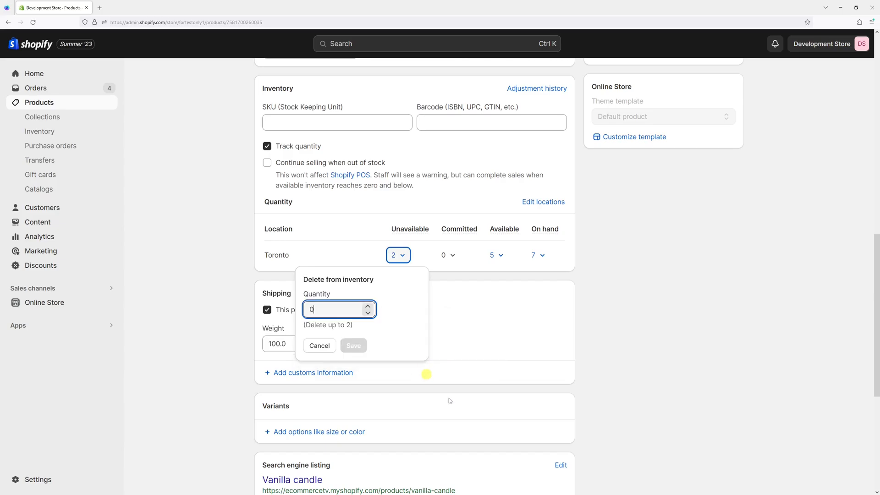